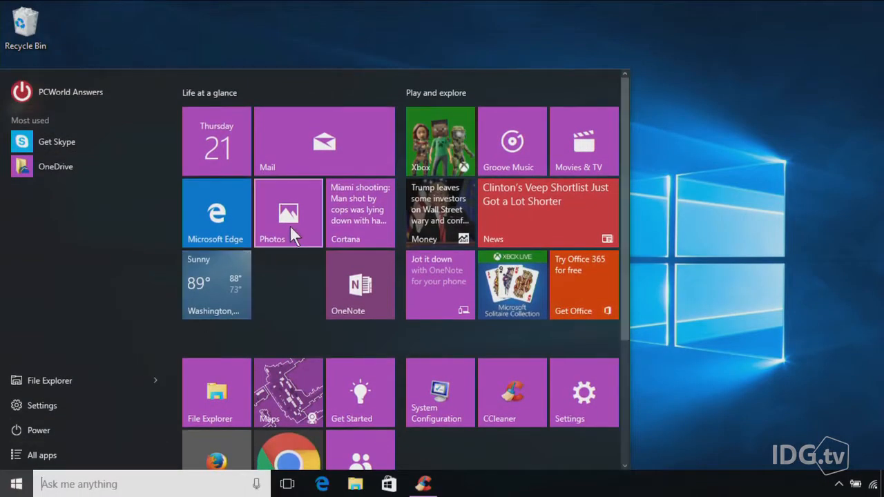
Unpin the Photos tile via its right-click menu.
{"action": "right_click", "coordinate": [287, 213]}
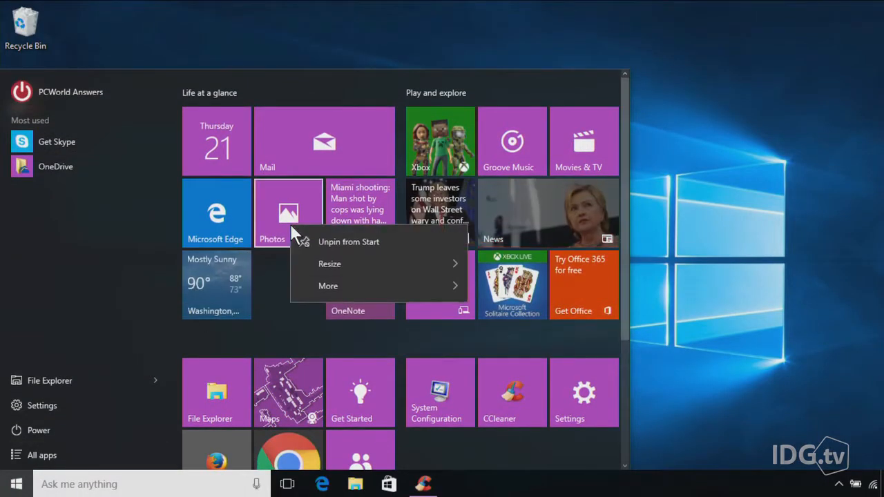
{"action": "mouse_move", "coordinate": [334, 242]}
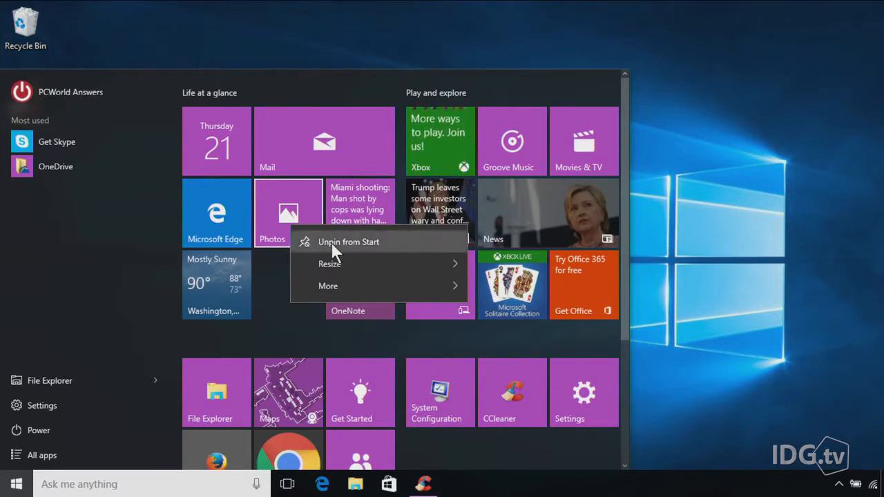
{"action": "left_click", "coordinate": [348, 242]}
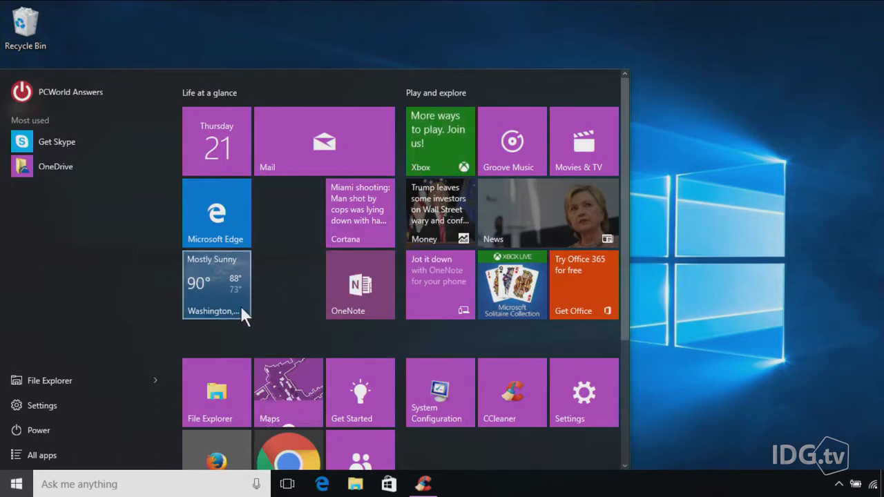
Pin Photos to Start again from its entry in the All apps list.
{"action": "left_click", "coordinate": [42, 455]}
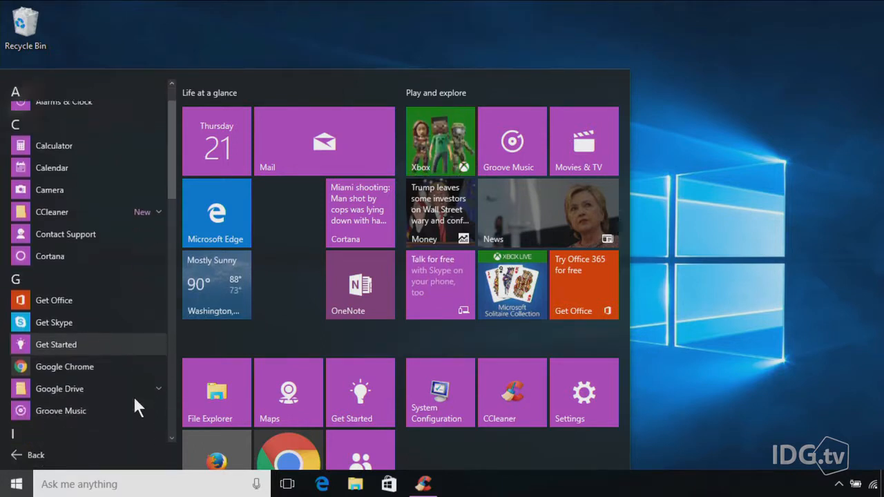
{"action": "scroll", "scroll_direction": "down", "scroll_amount": 3}
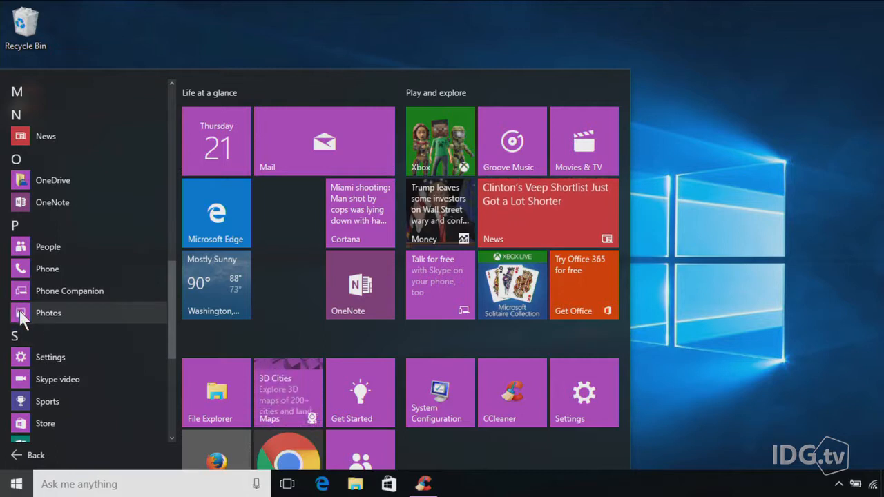
{"action": "right_click", "coordinate": [48, 312]}
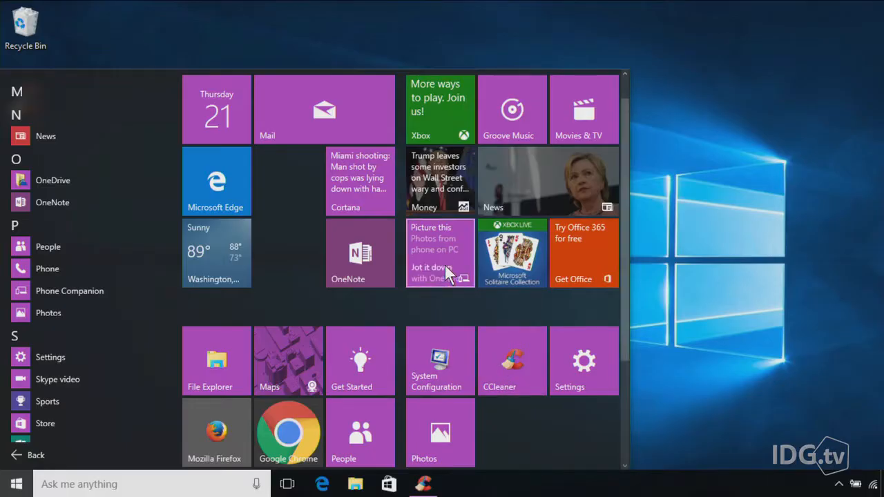
{"action": "right_click", "coordinate": [439, 253]}
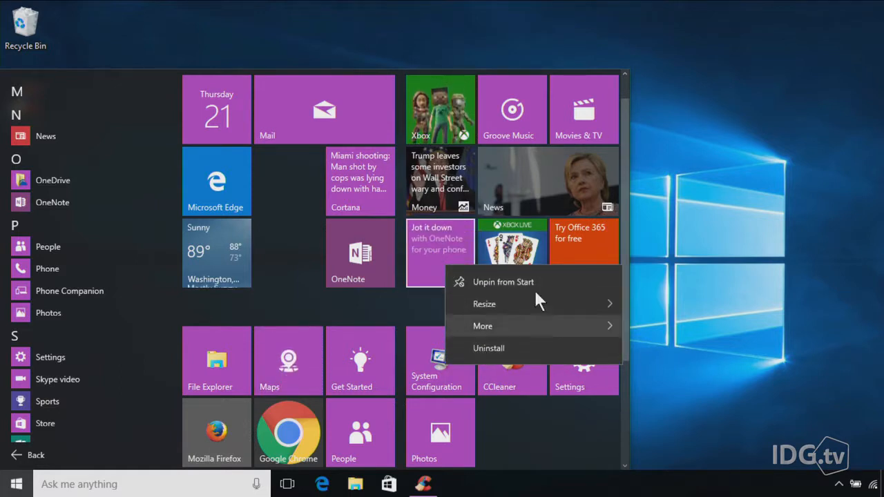
{"action": "right_click", "coordinate": [583, 253]}
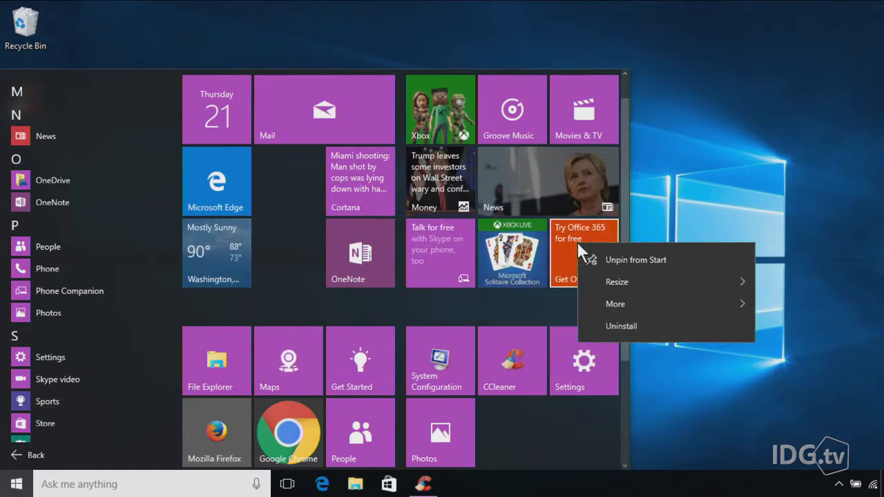
{"action": "mouse_move", "coordinate": [616, 326]}
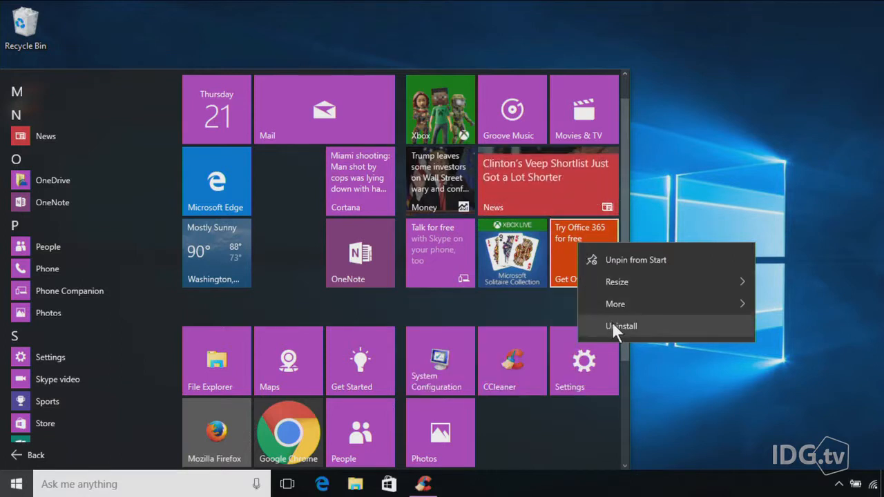
{"action": "mouse_move", "coordinate": [550, 316]}
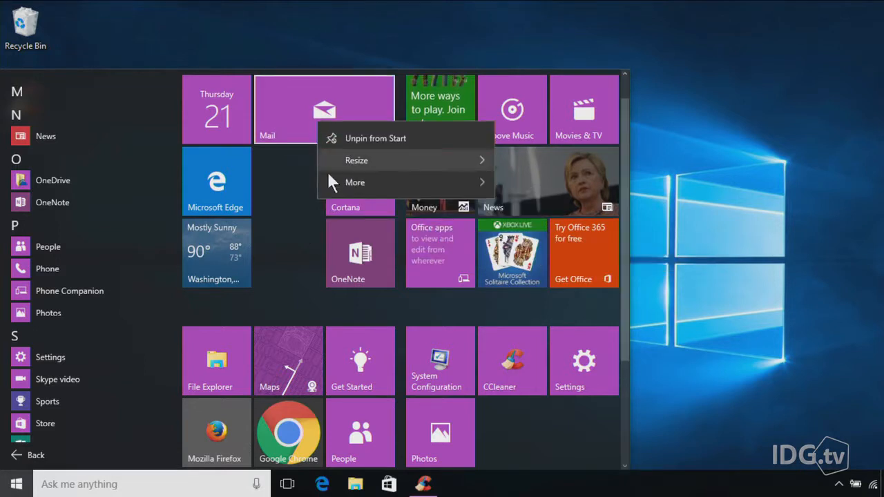
{"action": "mouse_move", "coordinate": [284, 199]}
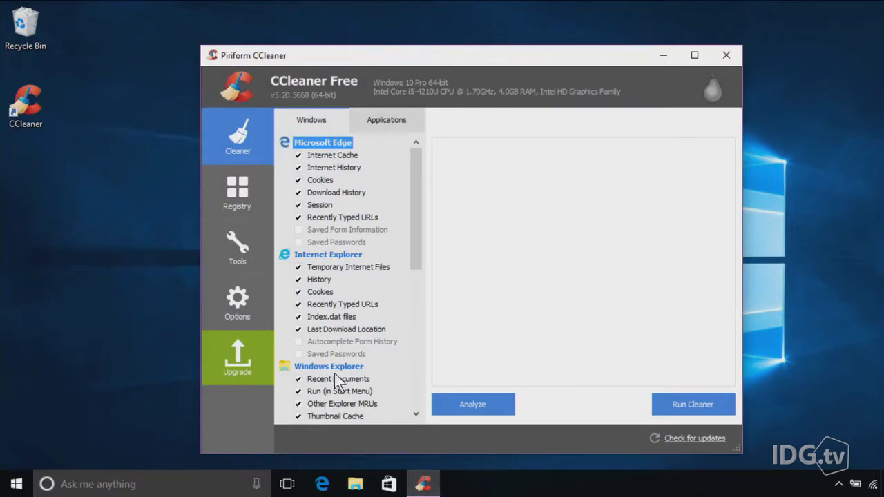
Show CCleaner's Tools area with the Uninstall list of installed programs.
{"action": "left_click", "coordinate": [237, 249]}
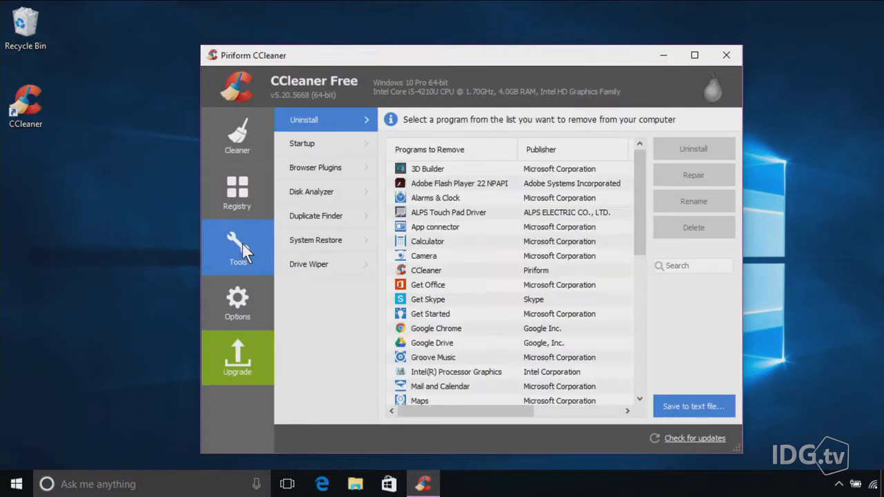
{"action": "mouse_move", "coordinate": [335, 119]}
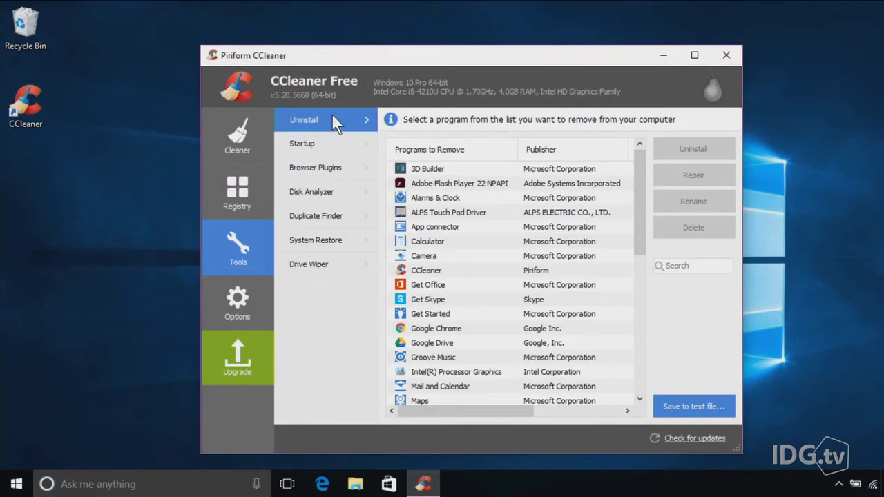
{"action": "mouse_move", "coordinate": [504, 232]}
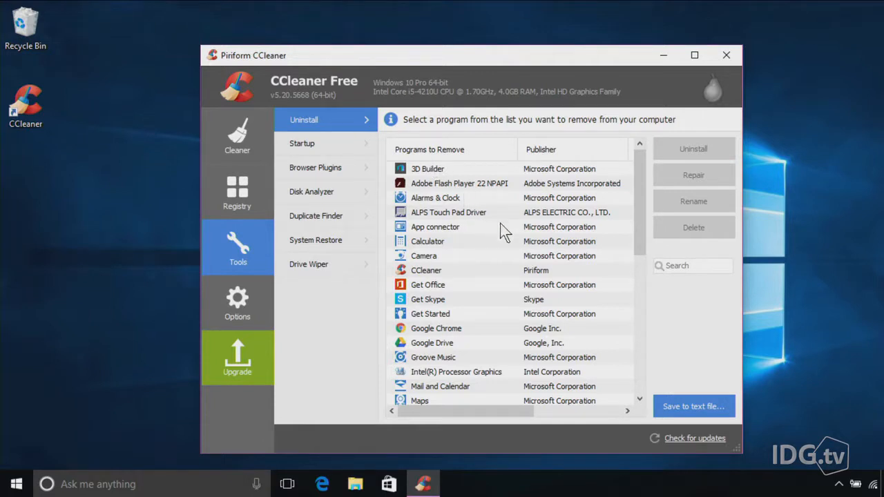
{"action": "mouse_move", "coordinate": [504, 283]}
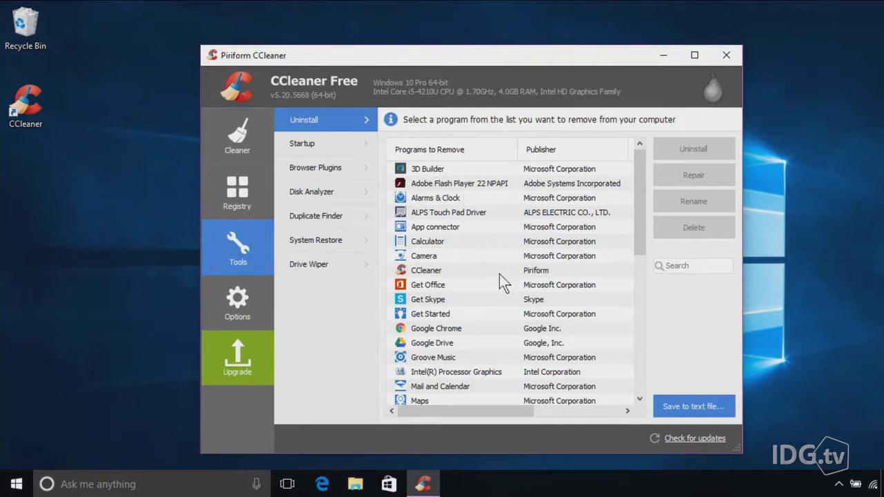
Select Maps in the Programs to Remove list, enabling Uninstall.
{"action": "scroll", "scroll_direction": "down", "scroll_amount": 3}
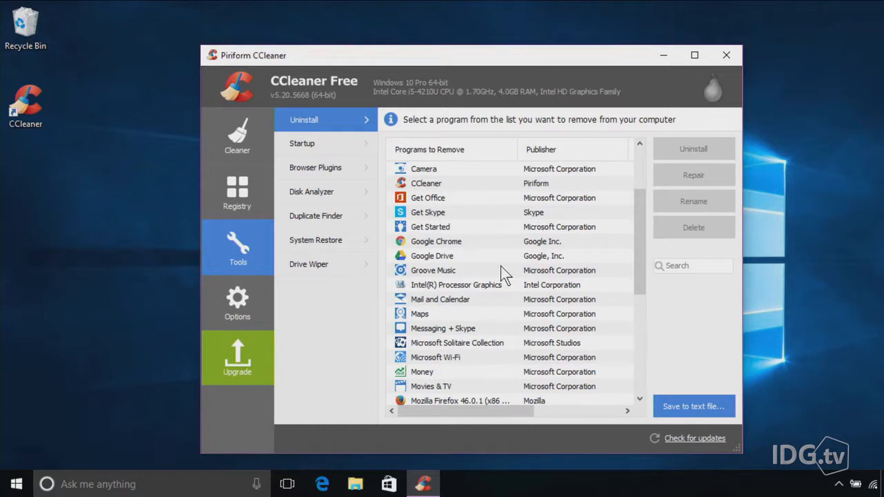
{"action": "mouse_move", "coordinate": [447, 309]}
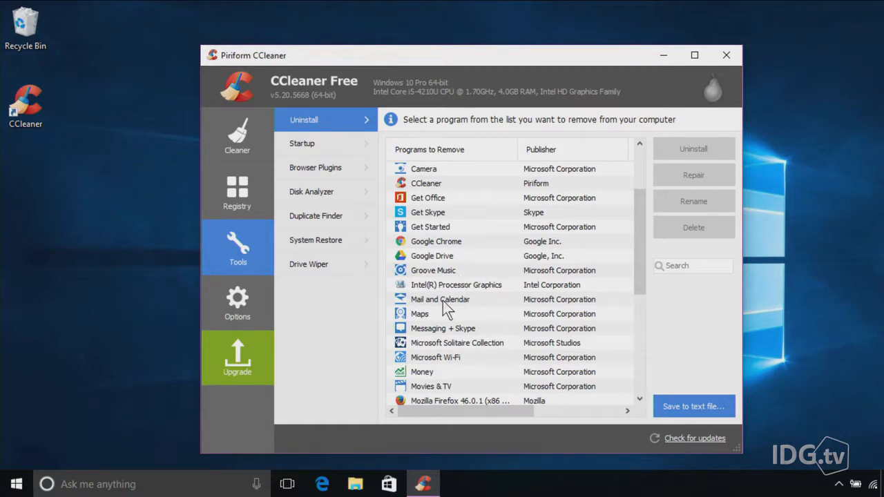
{"action": "mouse_move", "coordinate": [406, 319]}
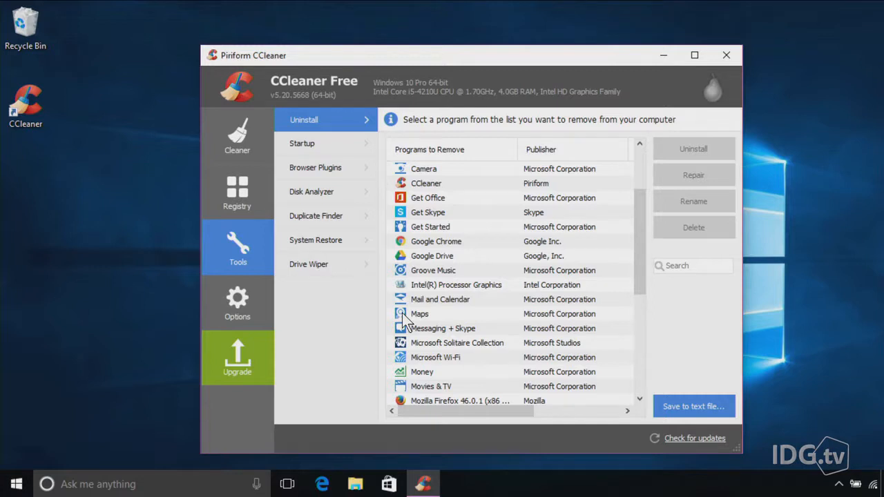
{"action": "left_click", "coordinate": [420, 314]}
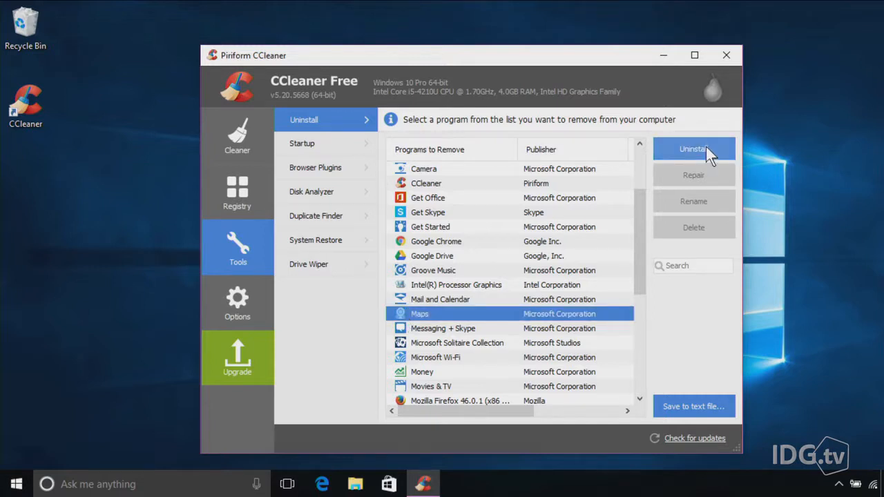
{"action": "mouse_move", "coordinate": [614, 232]}
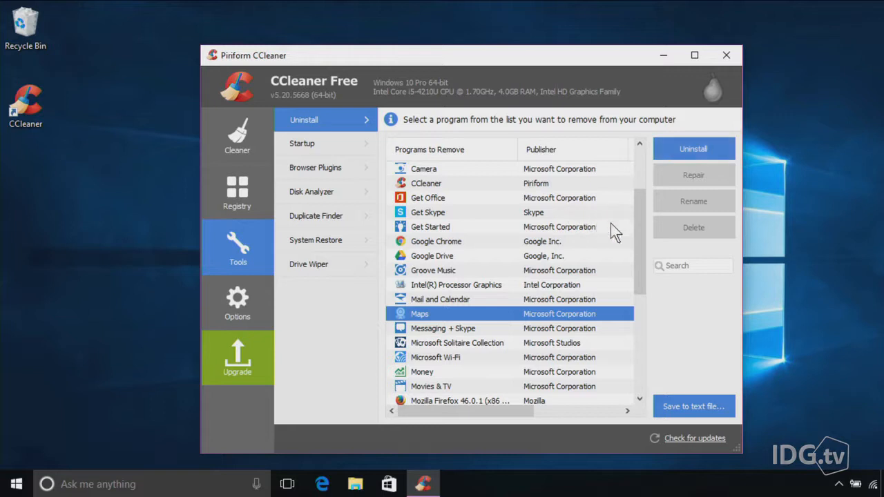
{"action": "scroll", "scroll_direction": "up", "scroll_amount": 3}
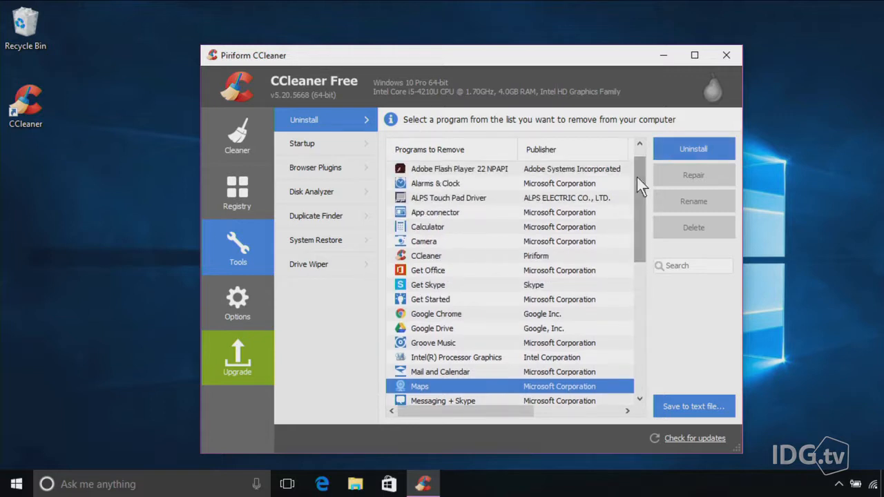
{"action": "mouse_move", "coordinate": [428, 259]}
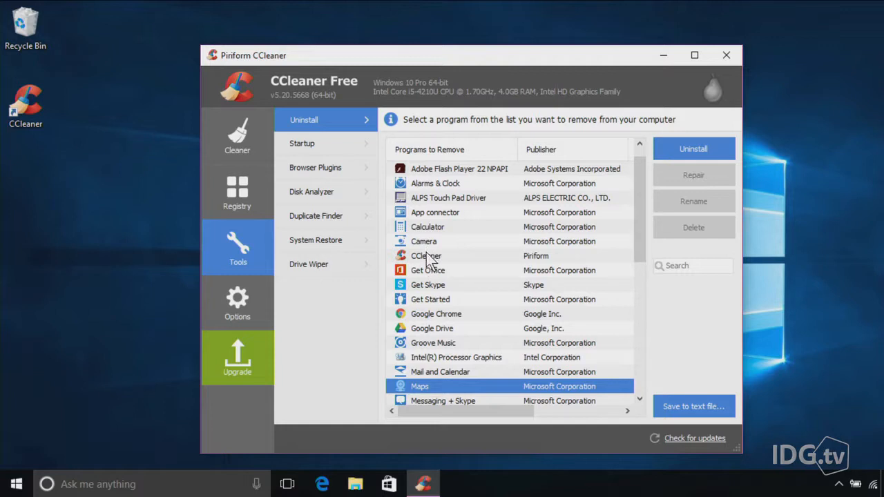
{"action": "mouse_move", "coordinate": [431, 274]}
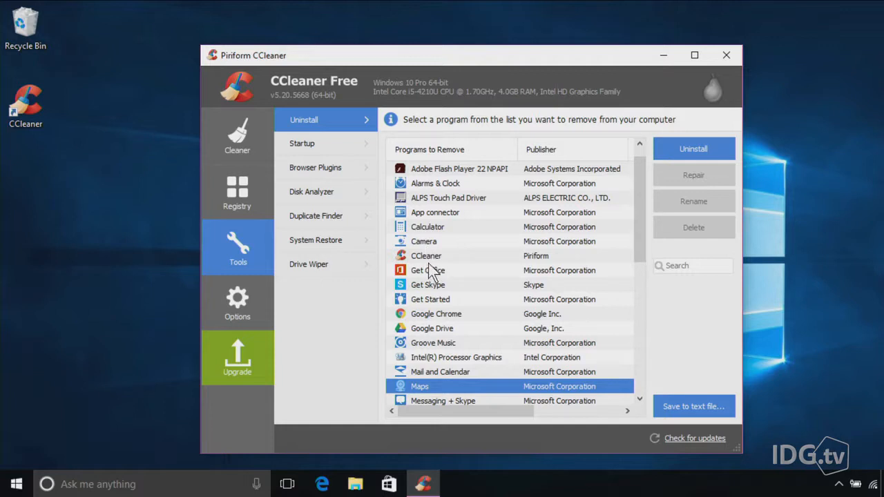
{"action": "mouse_move", "coordinate": [428, 275]}
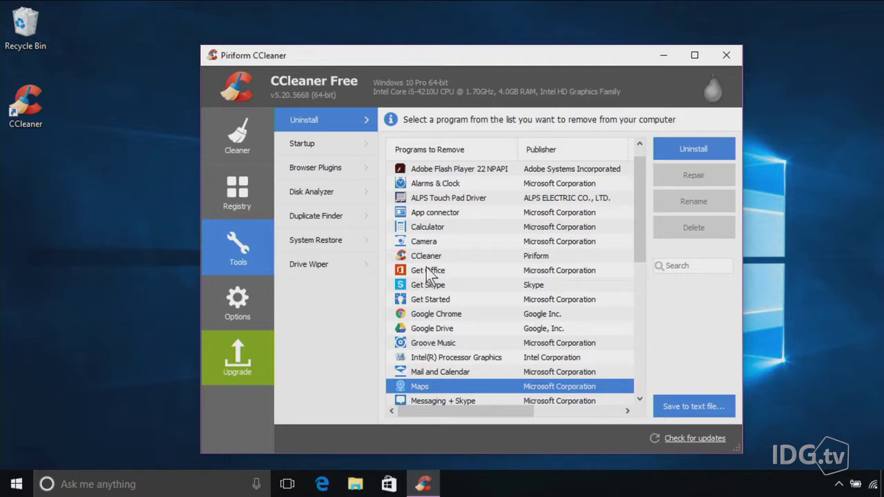
{"action": "mouse_move", "coordinate": [430, 284]}
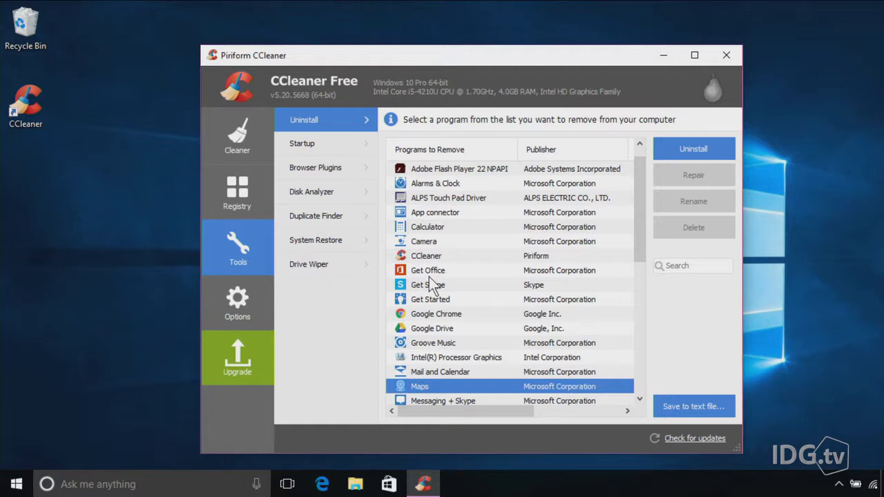
{"action": "mouse_move", "coordinate": [574, 269]}
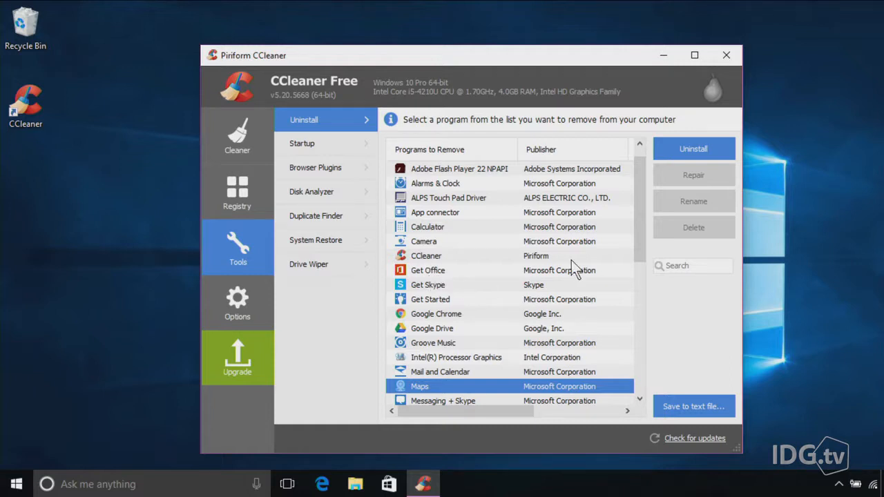
{"action": "scroll", "scroll_direction": "up", "scroll_amount": 3}
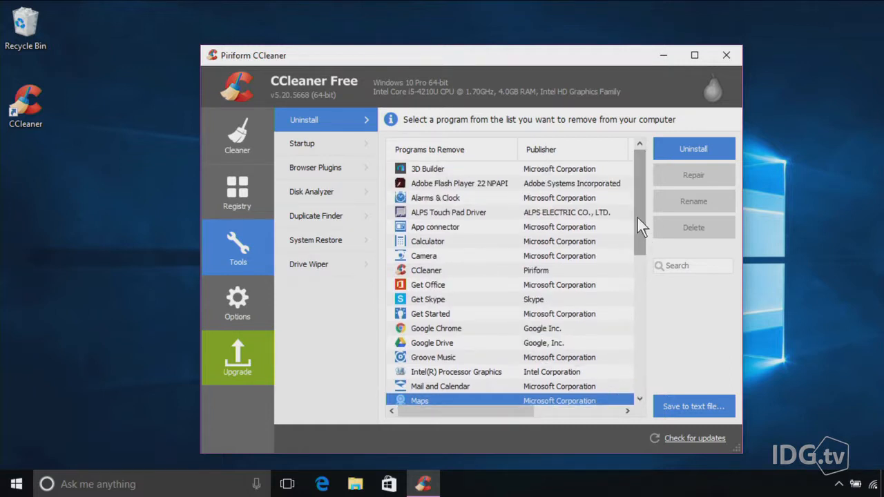